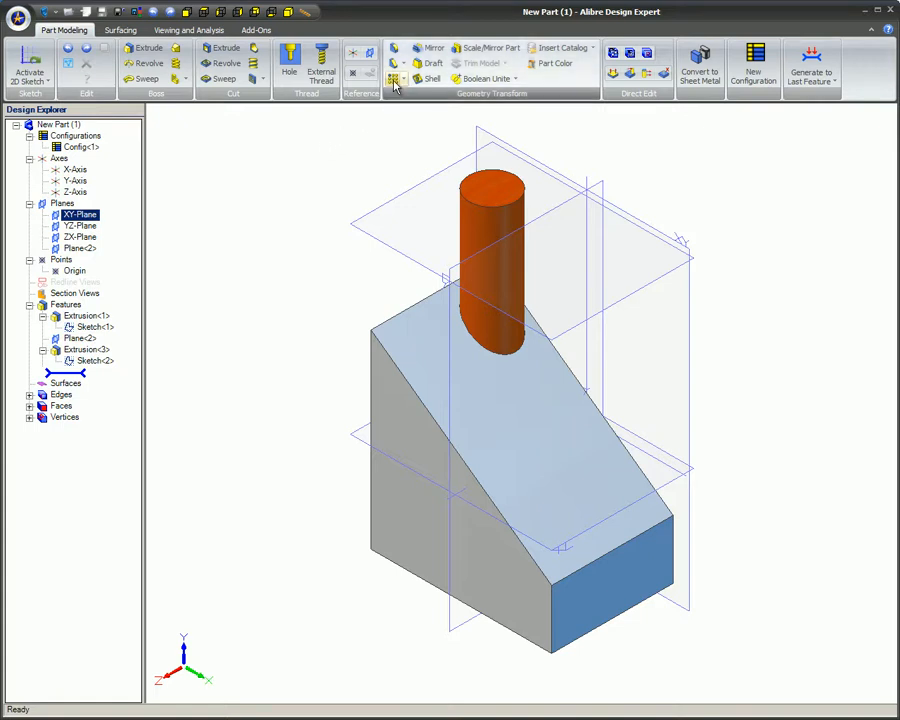
- Begin a Linear Pattern with Extrusion<3>, the cylinder, as the feature to repeat
click(394, 80)
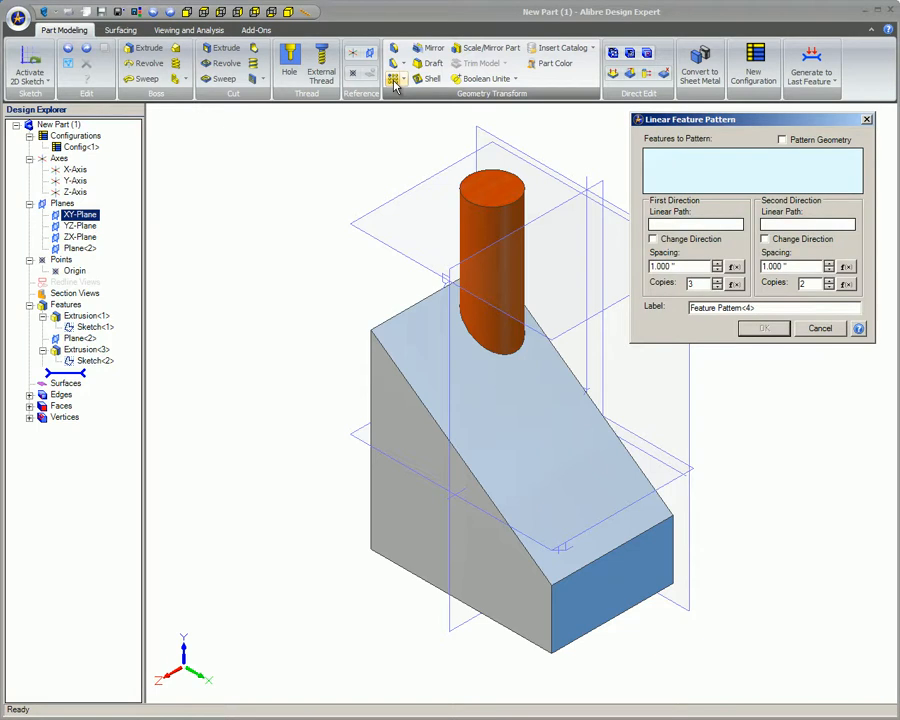
click(490, 250)
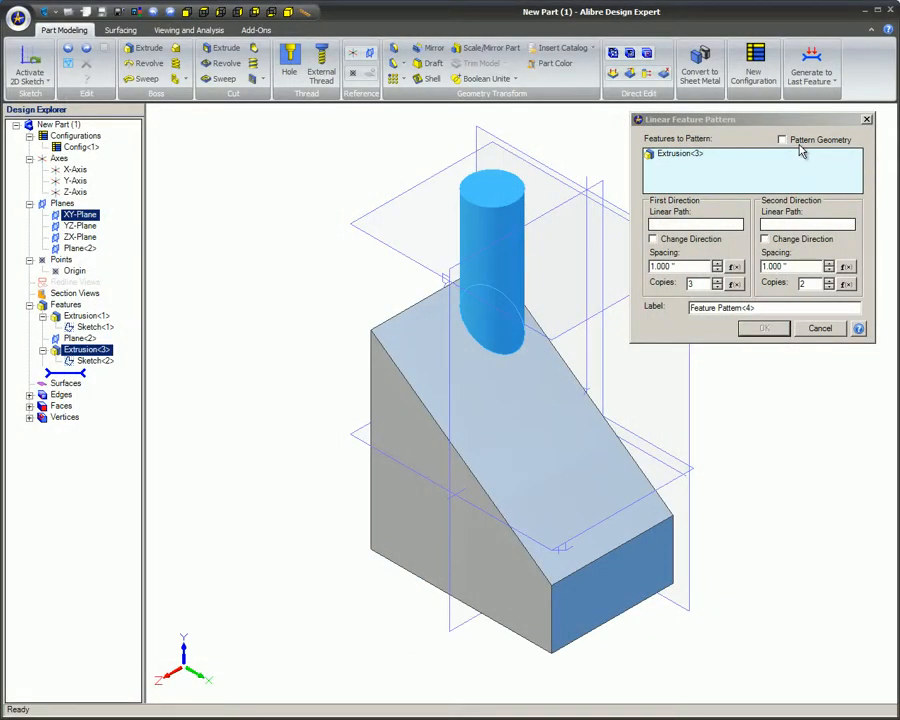
click(693, 224)
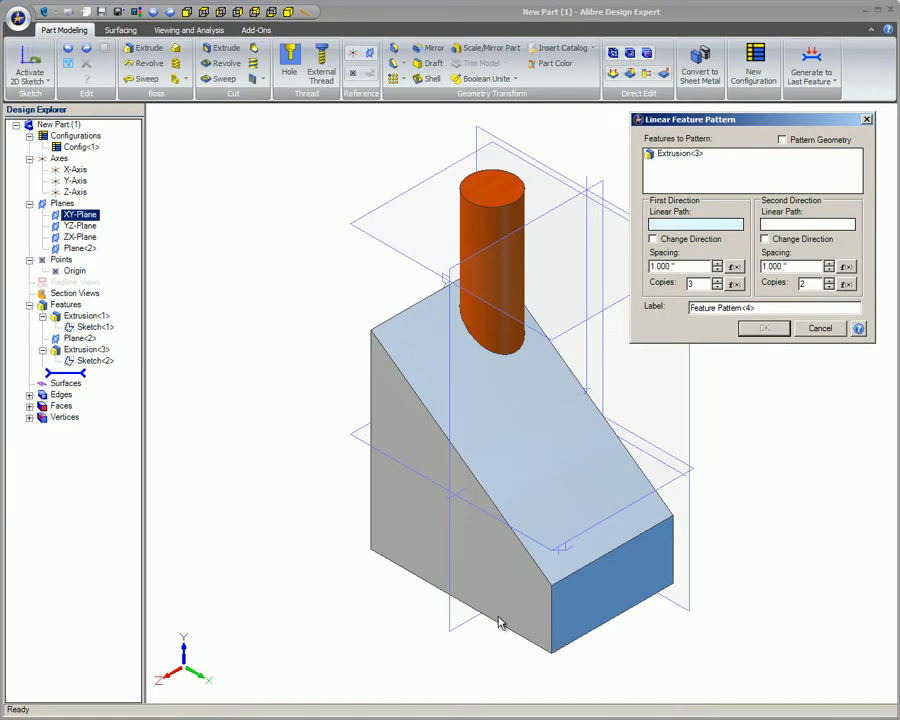
- Pattern the cylinder along Edge<10> (reversed) and Edge<4> into a 3 by 2 grid
click(500, 625)
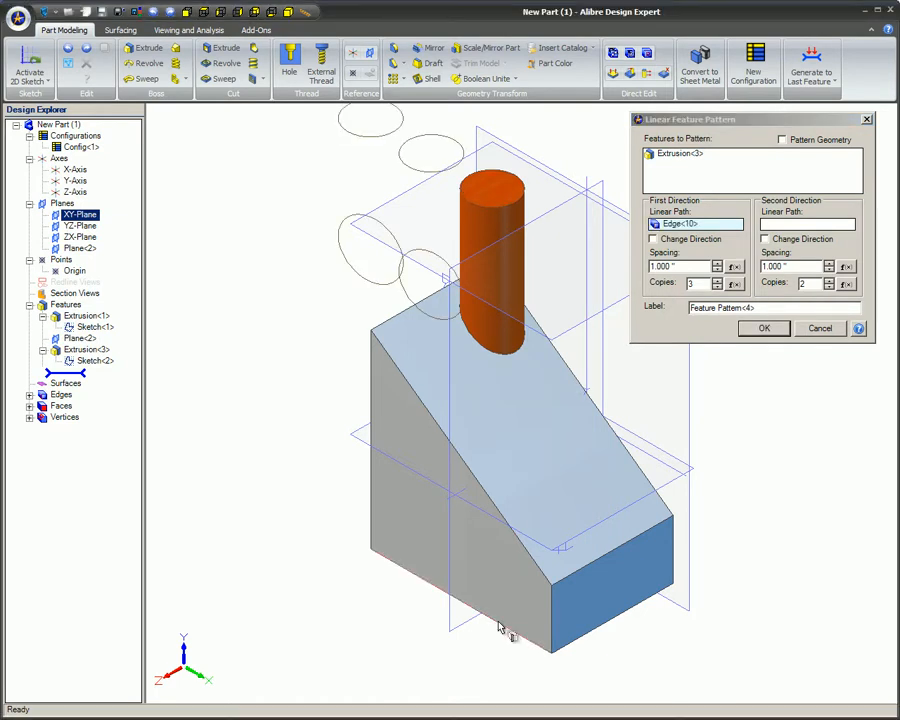
mouse_move(576, 525)
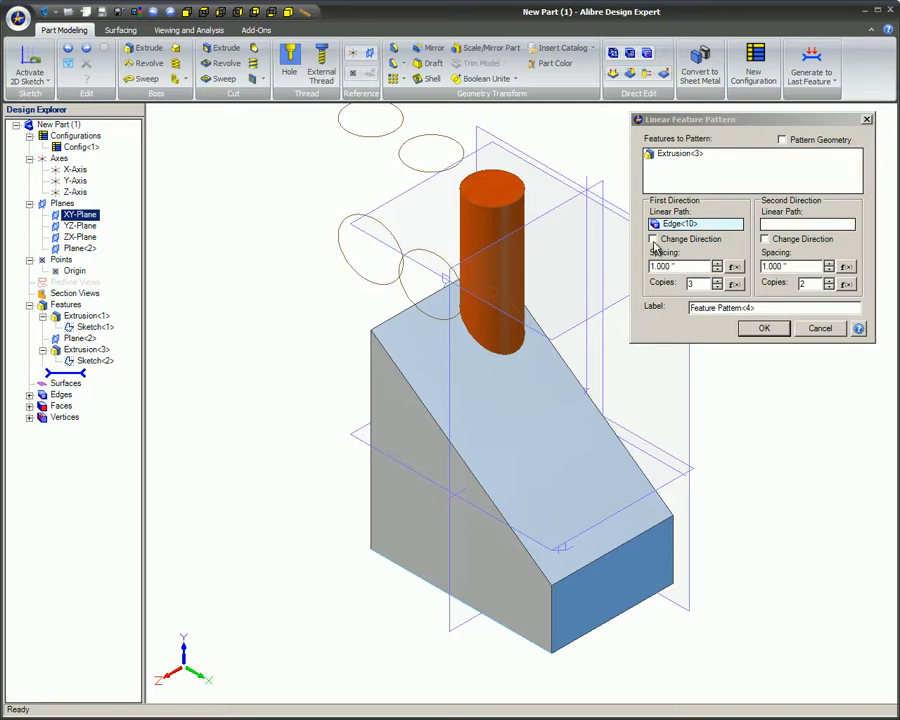
click(650, 239)
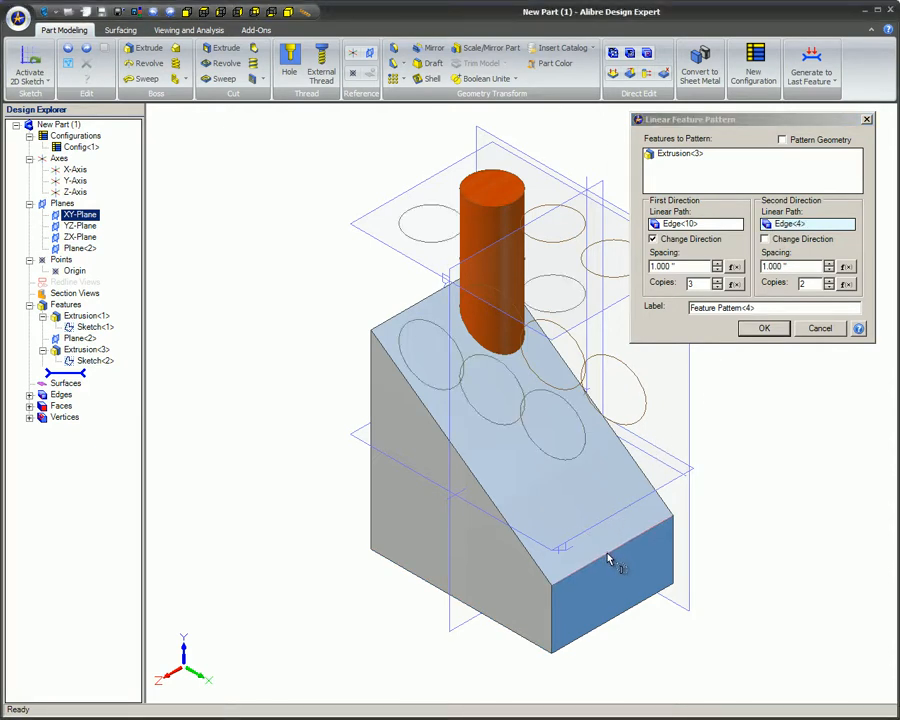
click(765, 239)
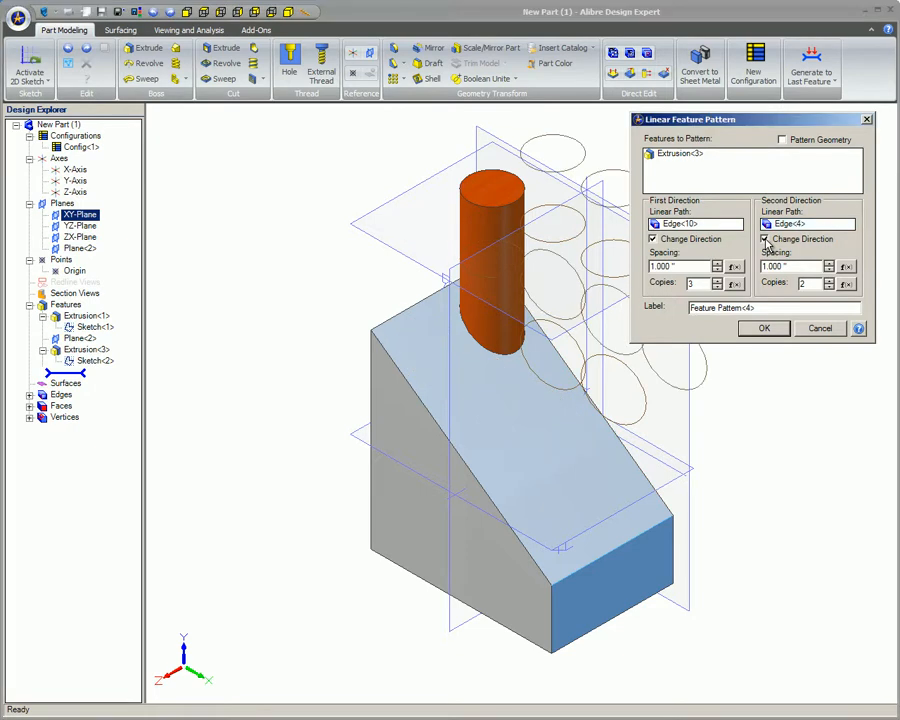
click(767, 239)
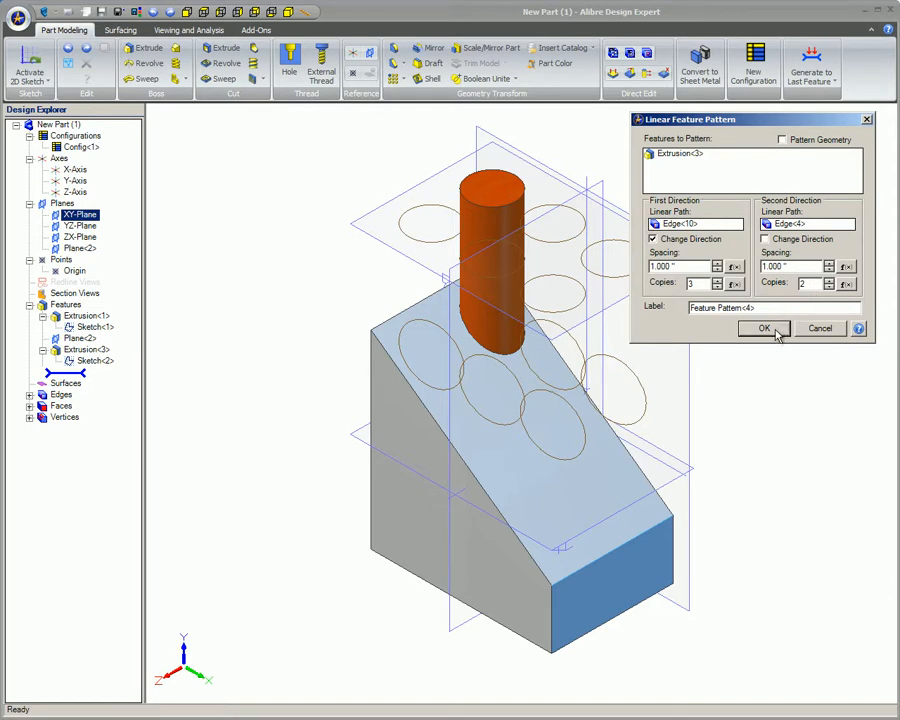
click(764, 328)
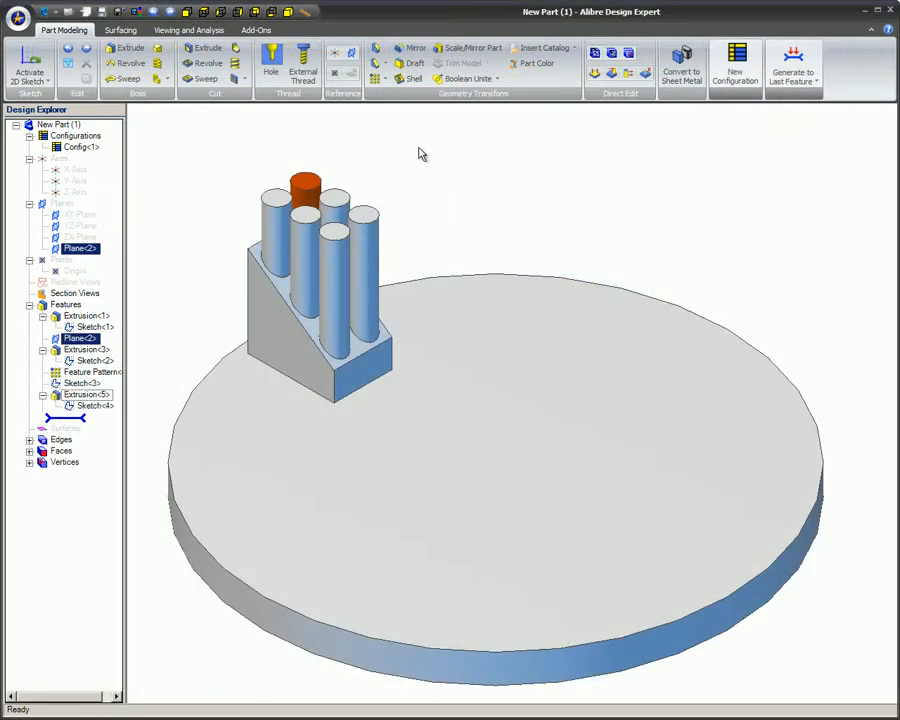
- Begin a Circular Pattern of Extrusion<1>, Extrusion<3> and Feature Pattern<4>
click(380, 79)
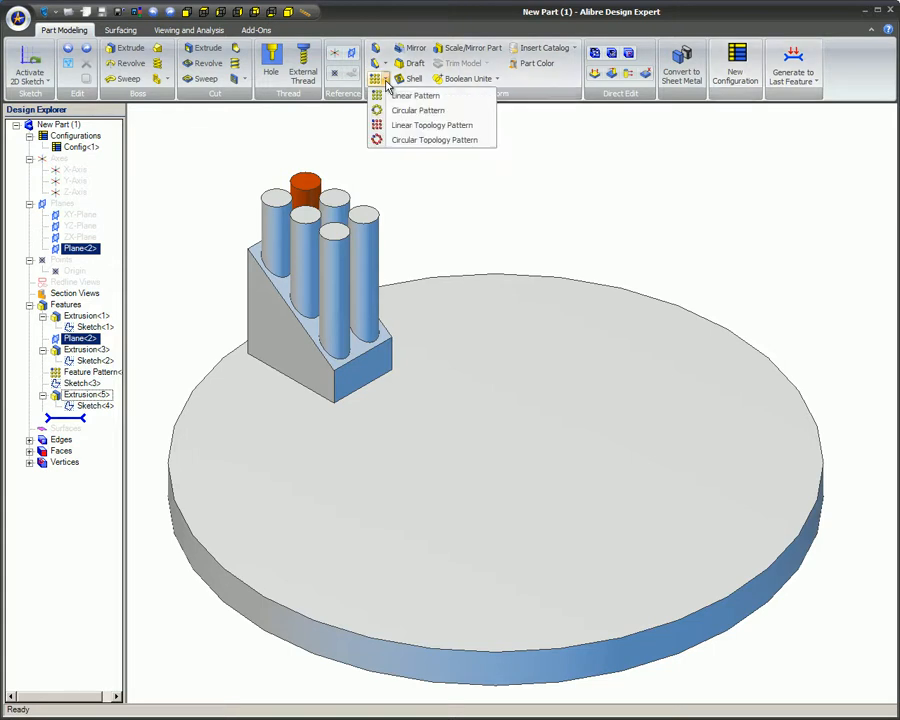
click(418, 110)
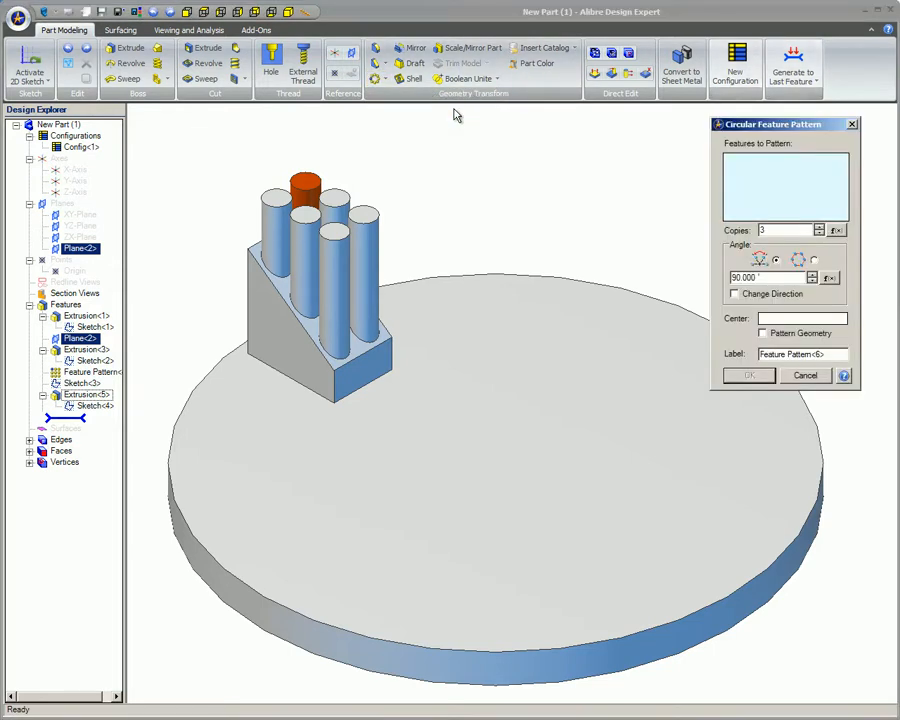
mouse_move(602, 186)
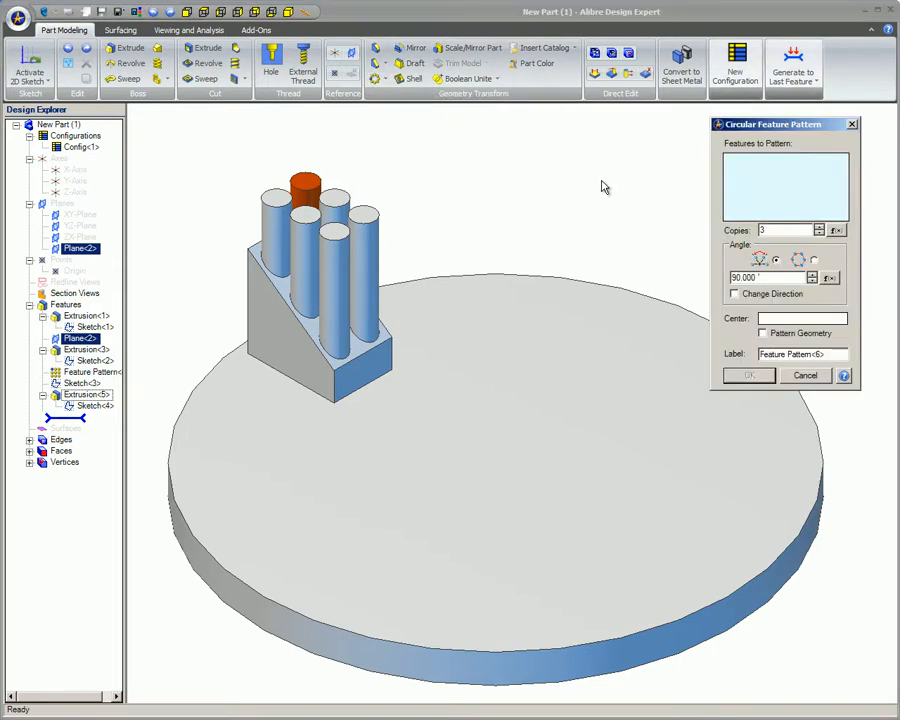
click(305, 190)
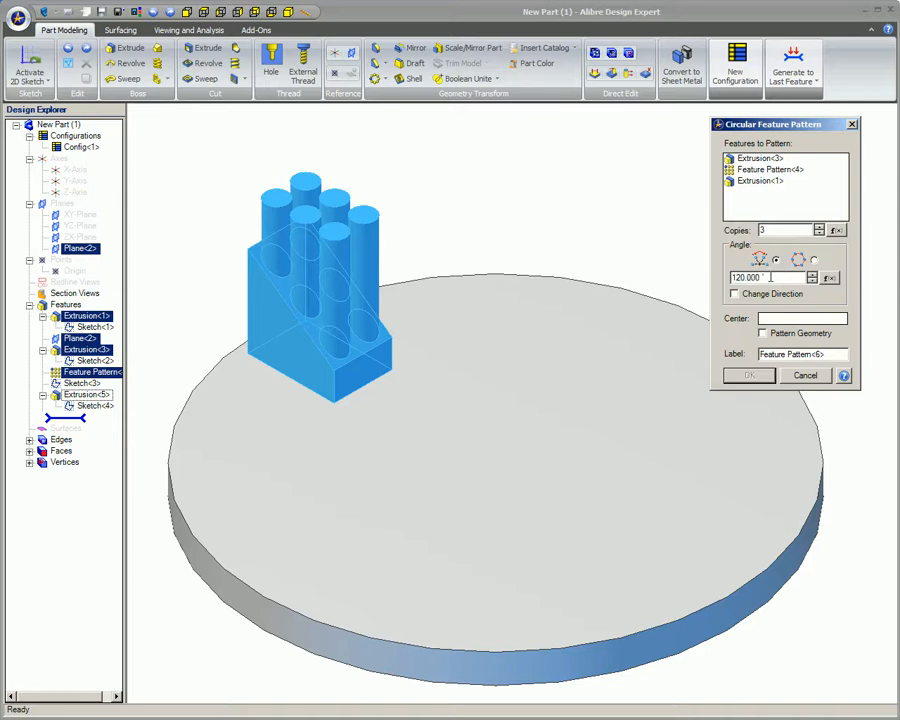
- Apply the circular pattern at 90° spacing centred on the base plate face
text(90)
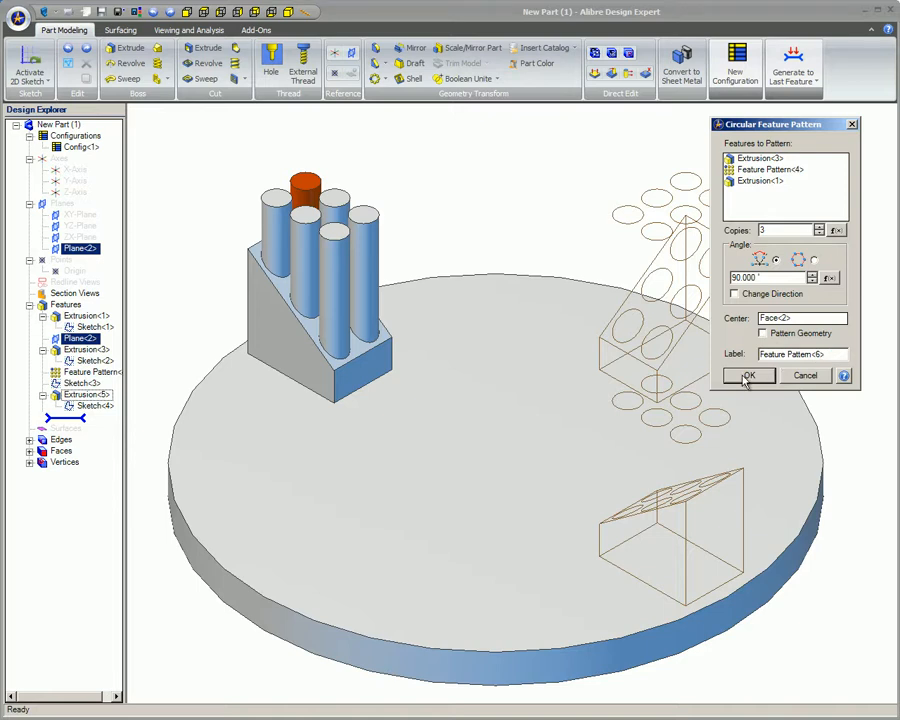
click(749, 375)
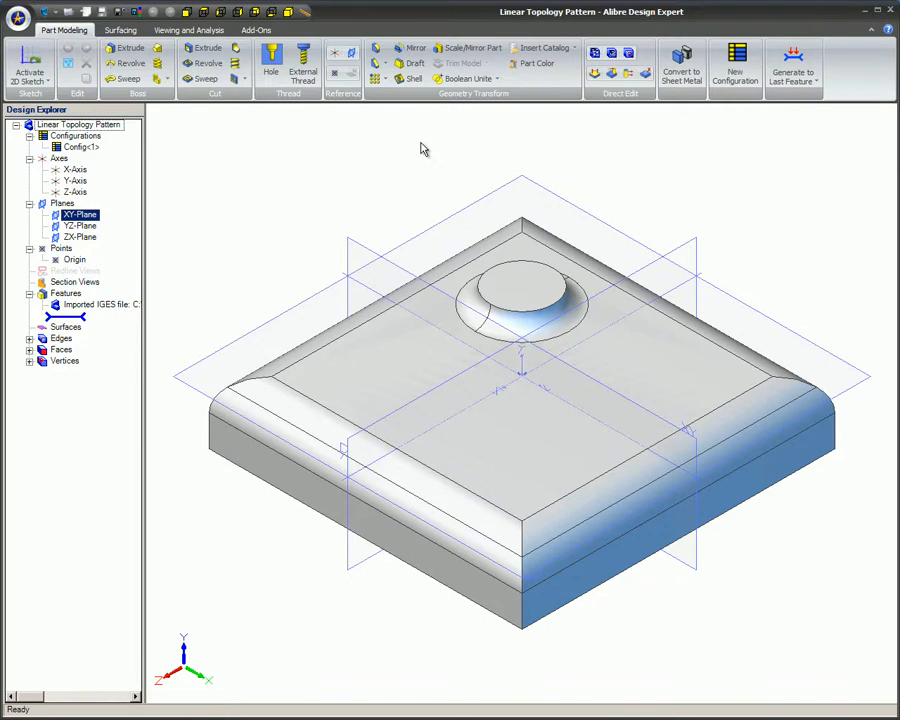
- Begin a Linear Topology Pattern seeded from the round boss face
click(382, 79)
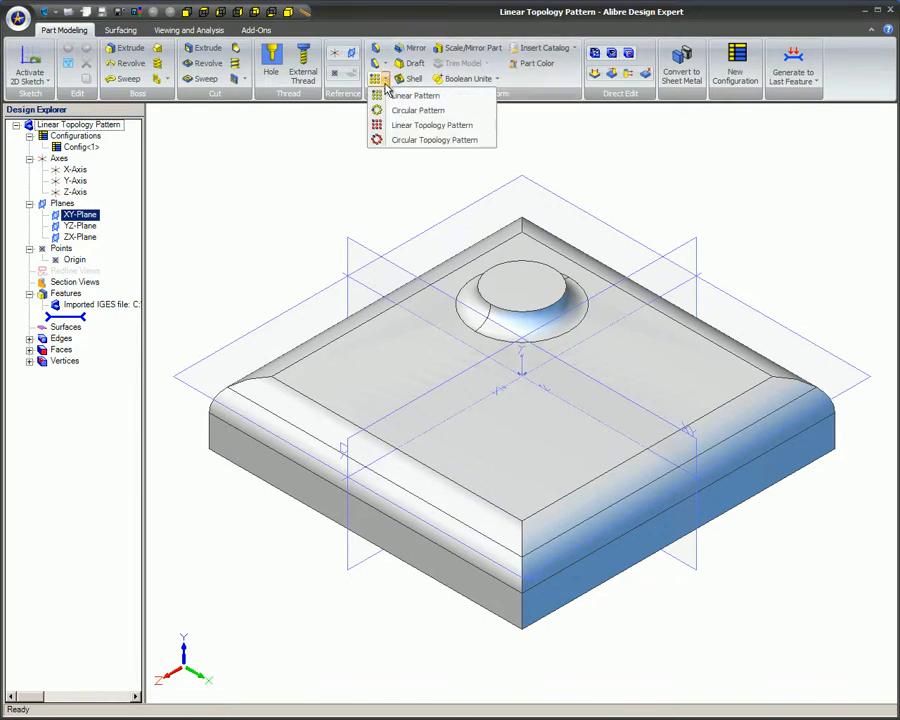
click(431, 124)
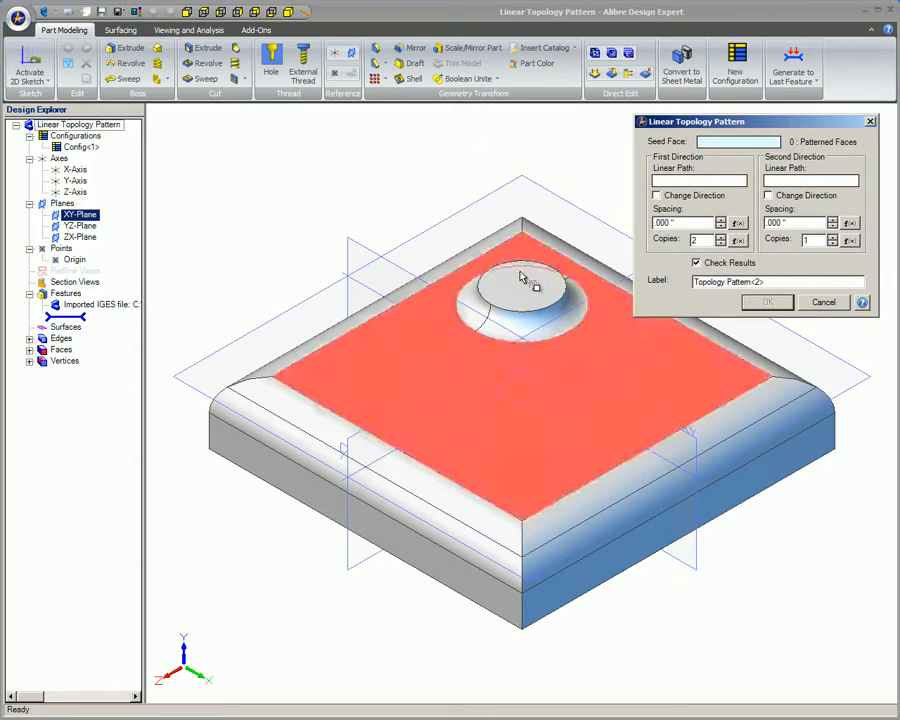
click(525, 285)
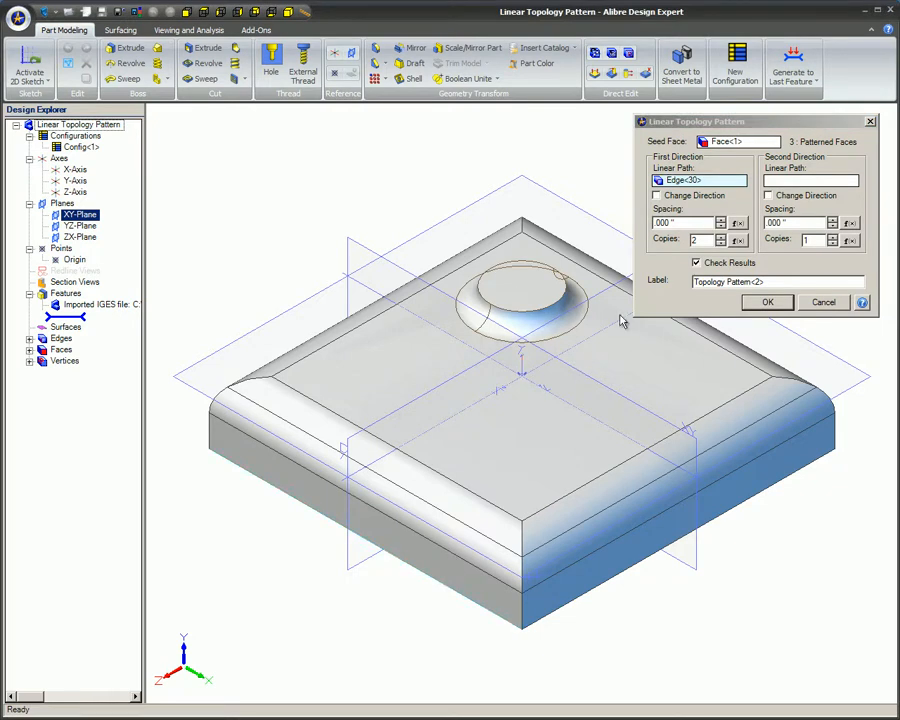
- Set 2-inch spacing and 2 copies in both directions for the boss grid
click(683, 222)
text(2)
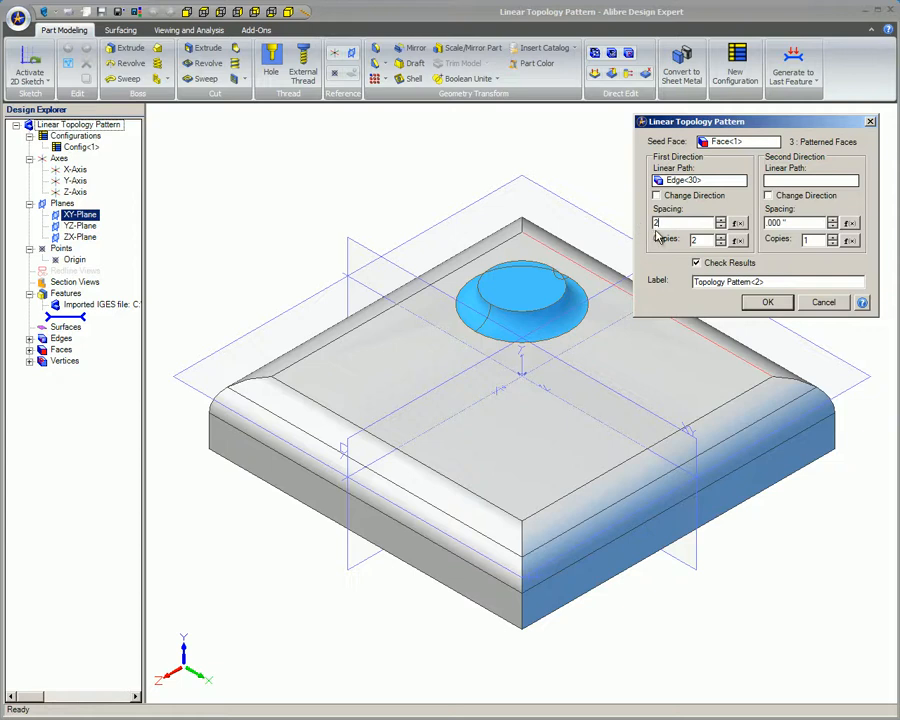
mouse_move(658, 236)
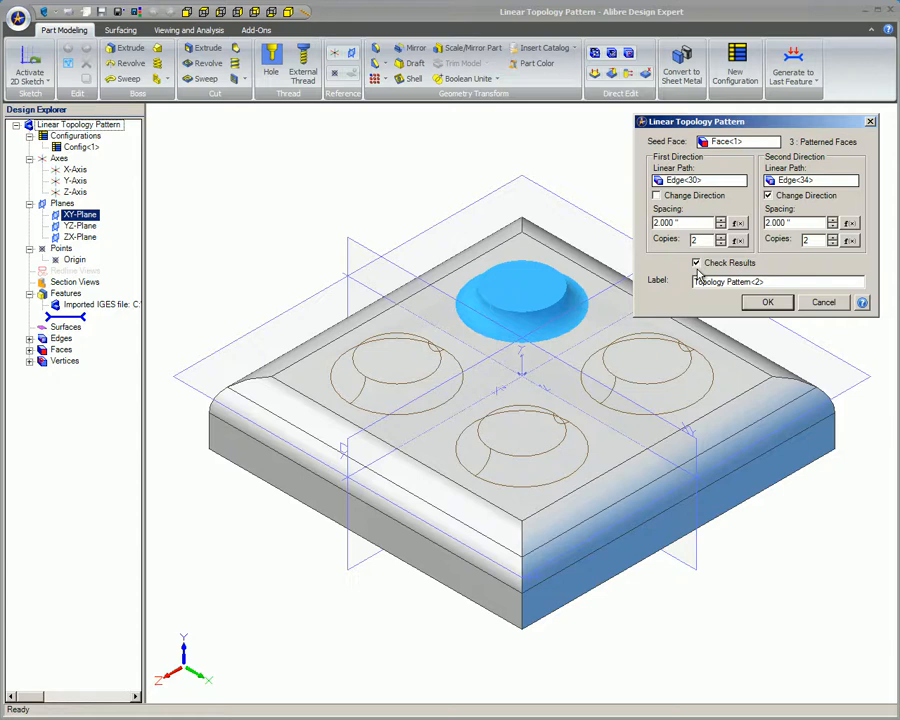
click(767, 302)
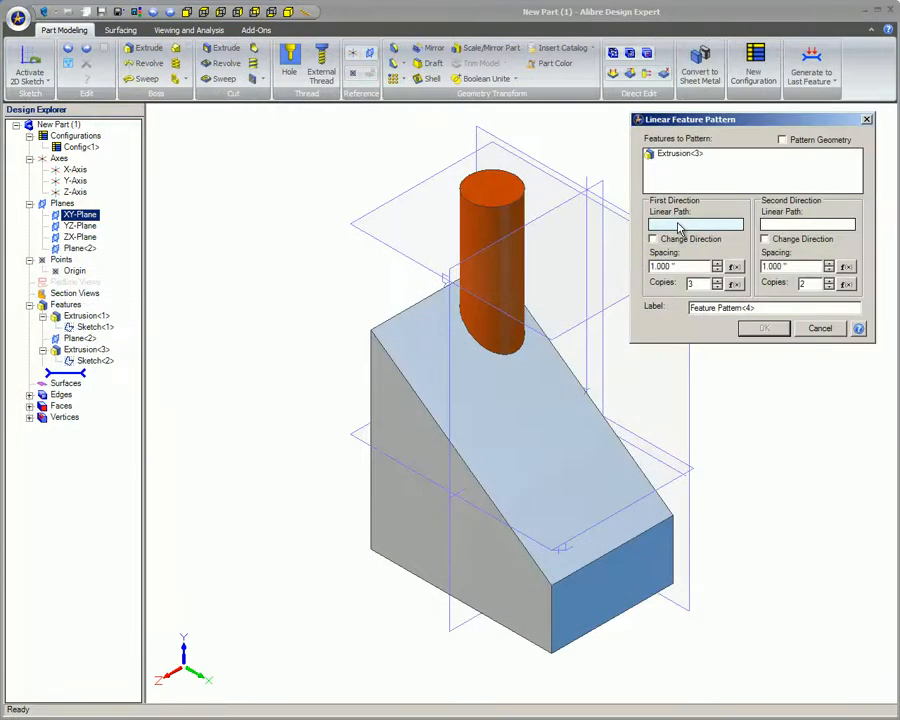
- Pattern the cylinder along Edge<10> (reversed) and Edge<4> into a 3 by 2 grid
click(500, 628)
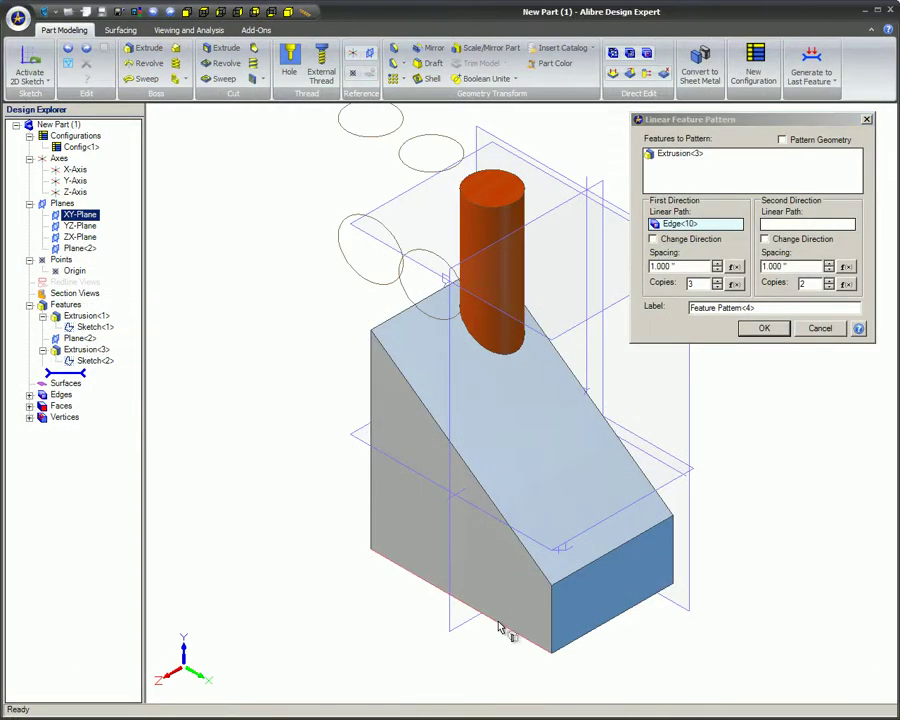
click(653, 239)
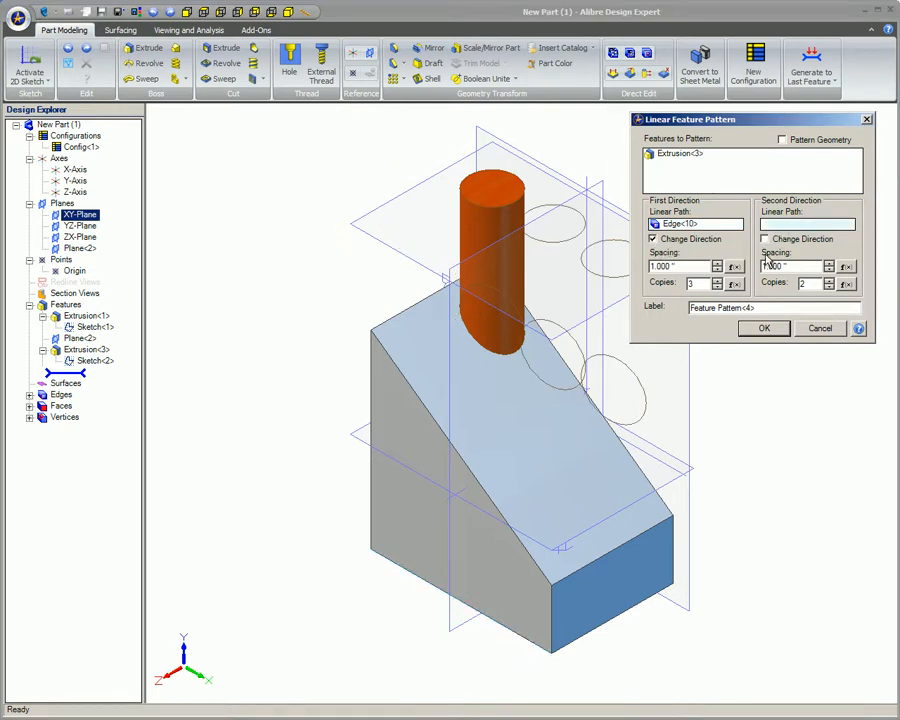
click(805, 225)
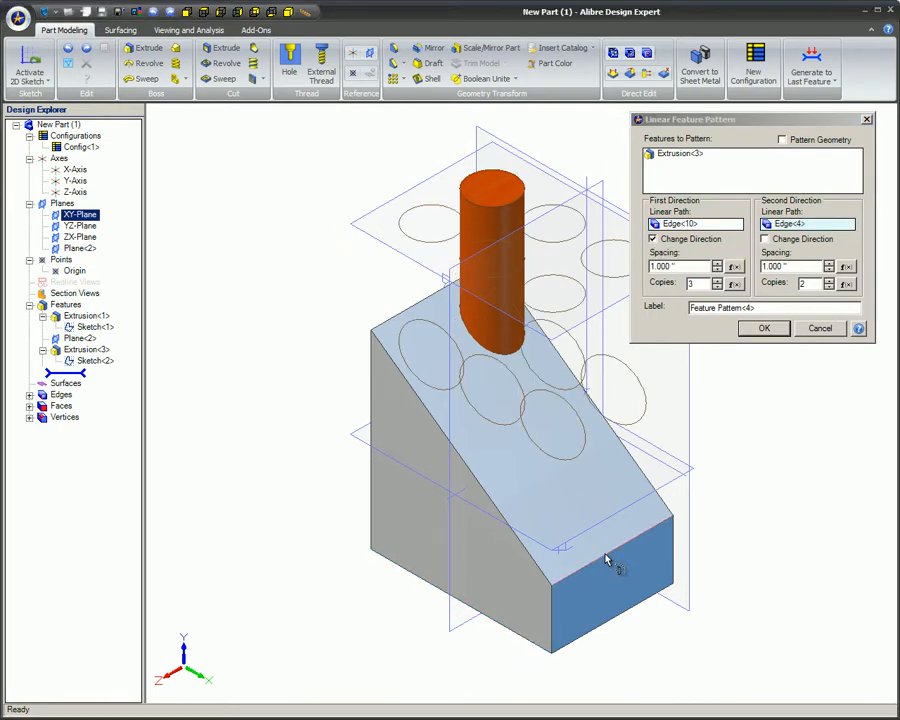
click(764, 328)
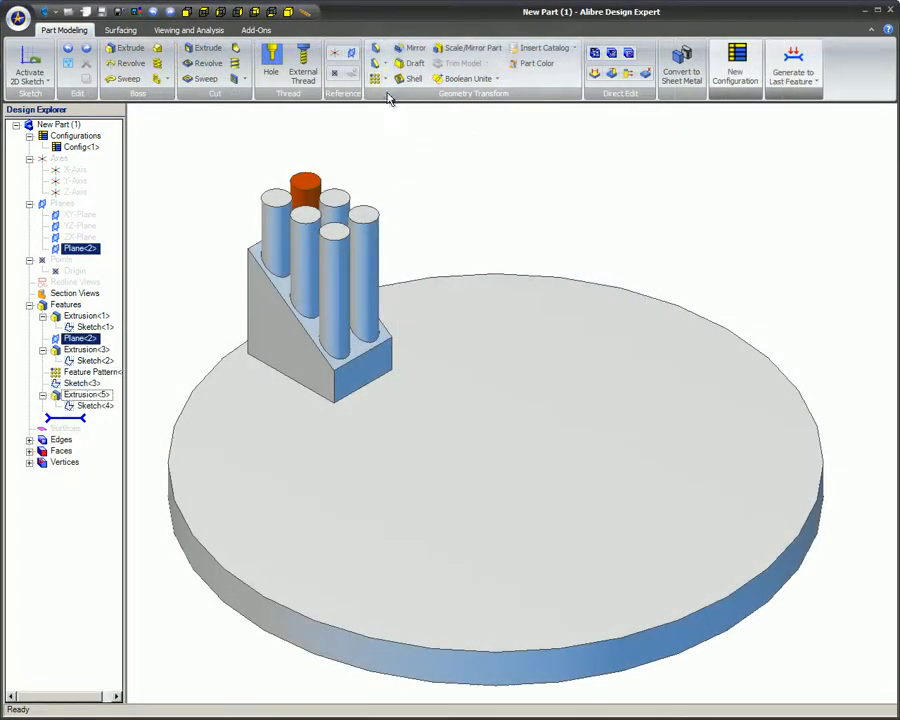
- Circularly pattern the block features 3 times at 90° about Face<2>
click(376, 78)
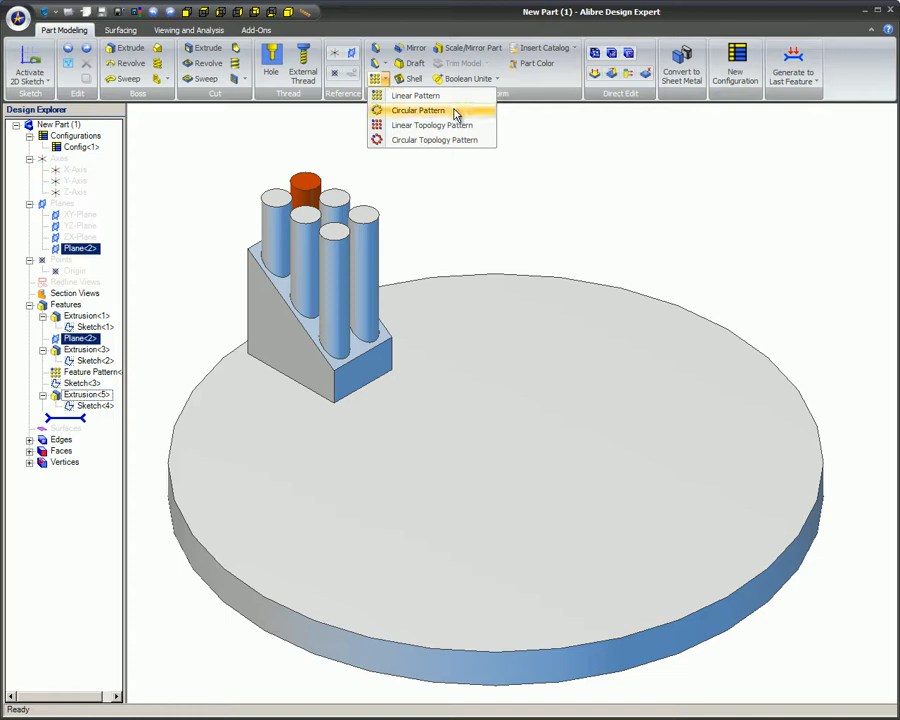
click(416, 110)
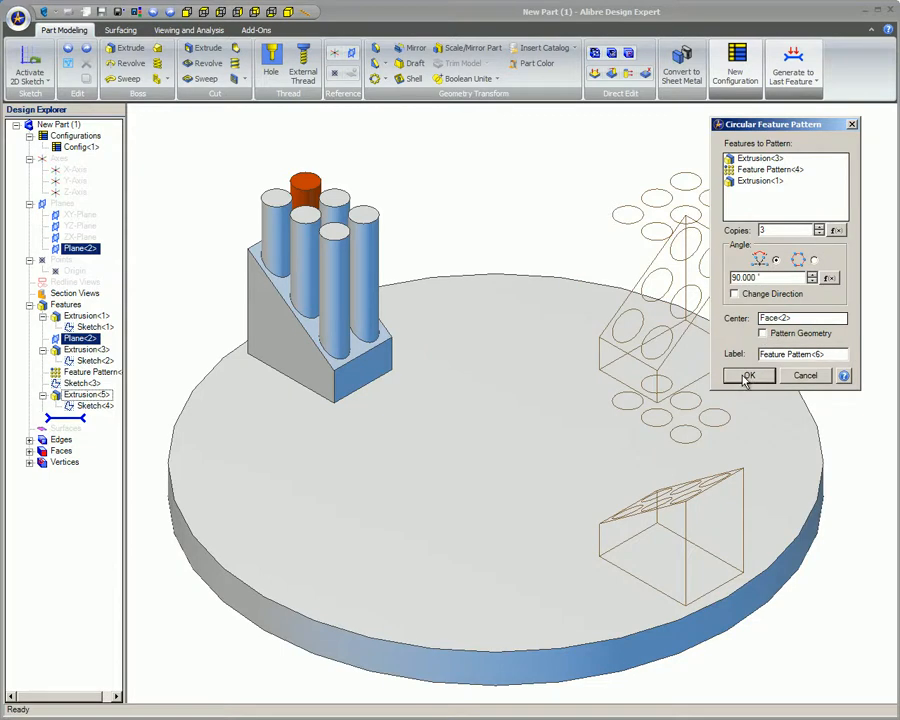
click(748, 376)
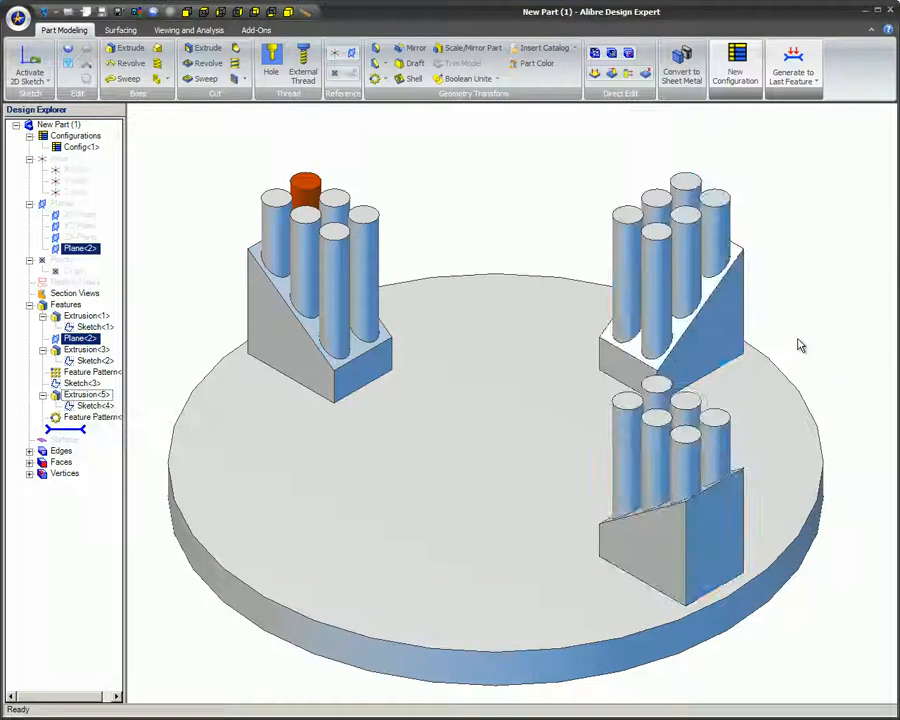